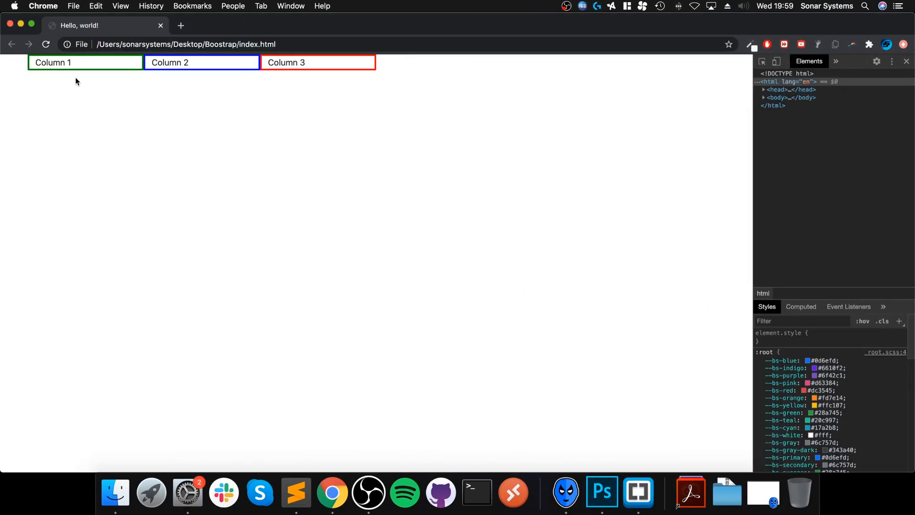
mouse_move(700, 82)
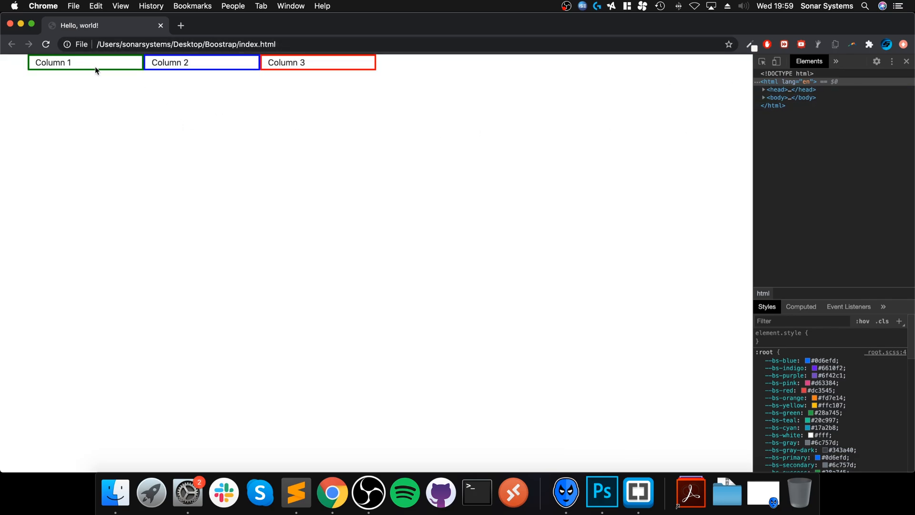
mouse_move(275, 79)
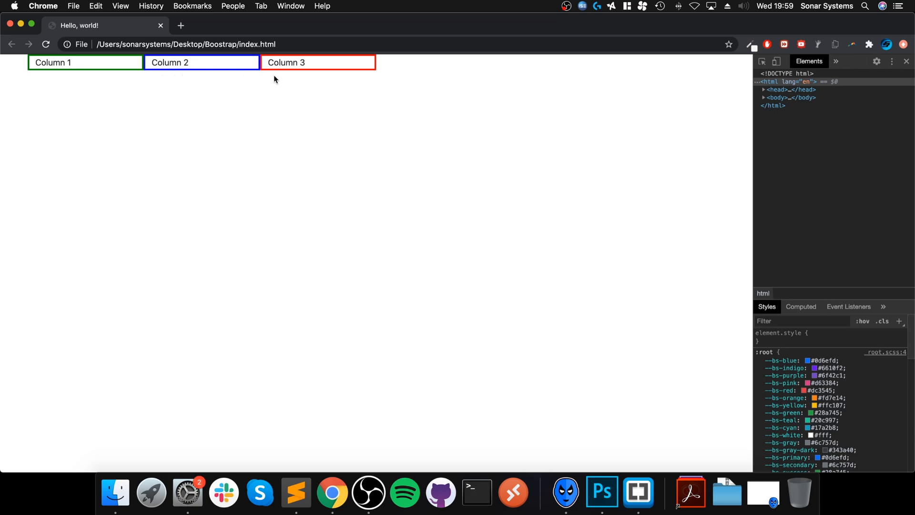
mouse_move(349, 198)
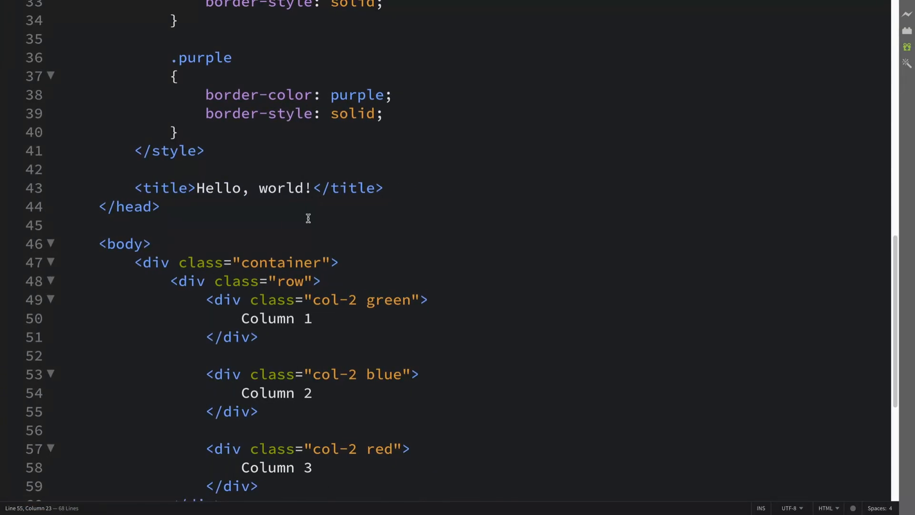
Scroll to the body markup and highlight the row and Column 3 divs
scroll("down", 3)
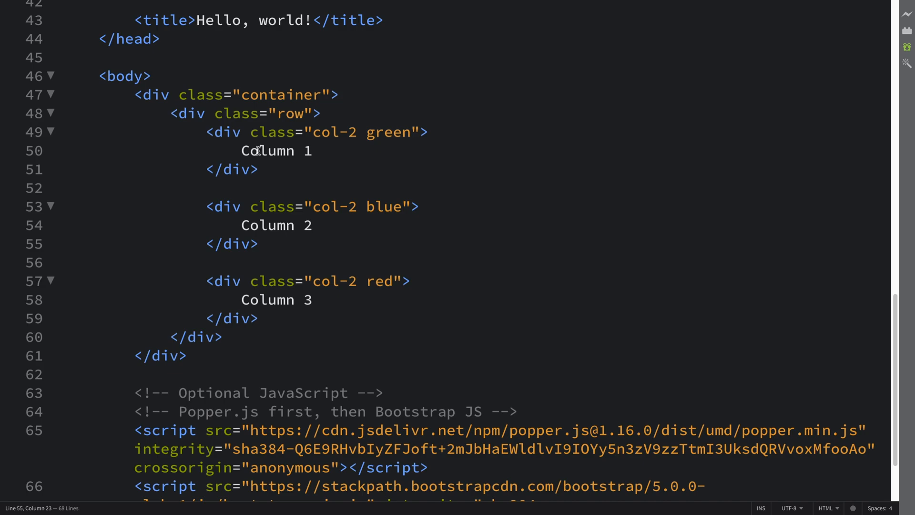
mouse_move(268, 250)
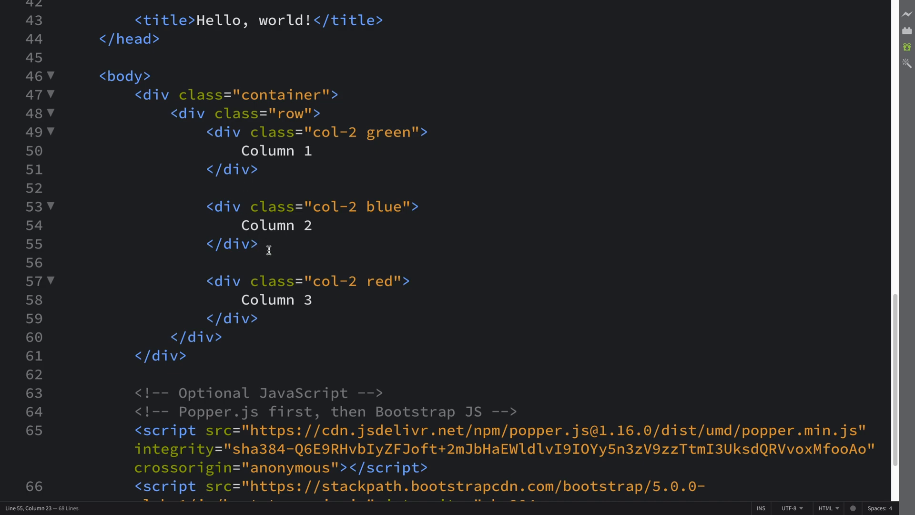
left_click_drag(269, 250, 312, 299)
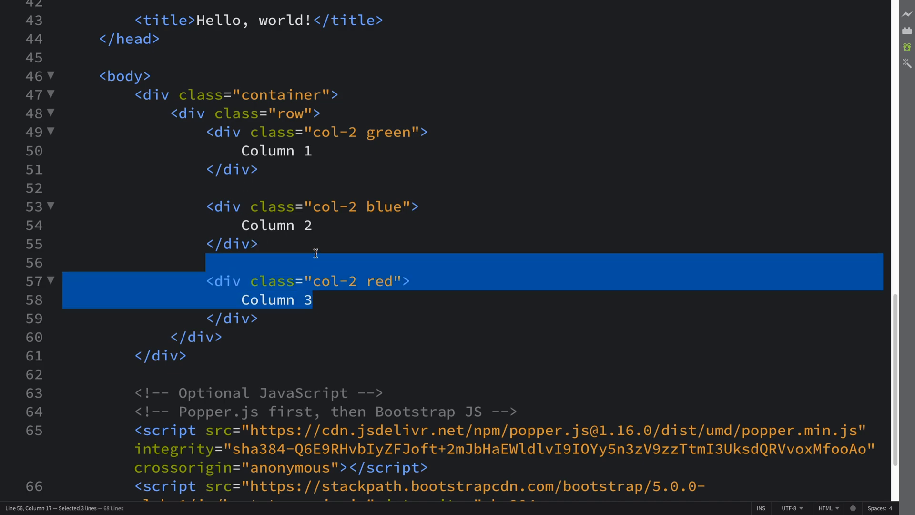
left_click(222, 114)
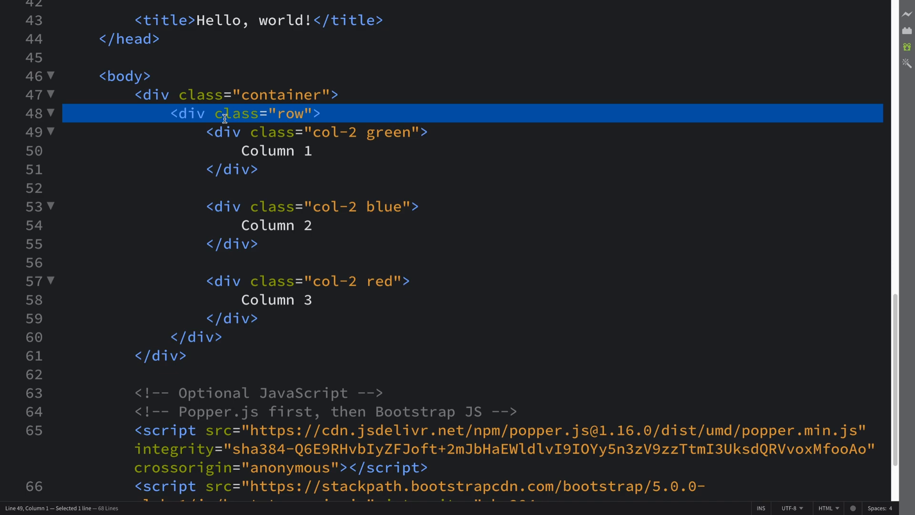
left_click(260, 243)
type("<div></div>")
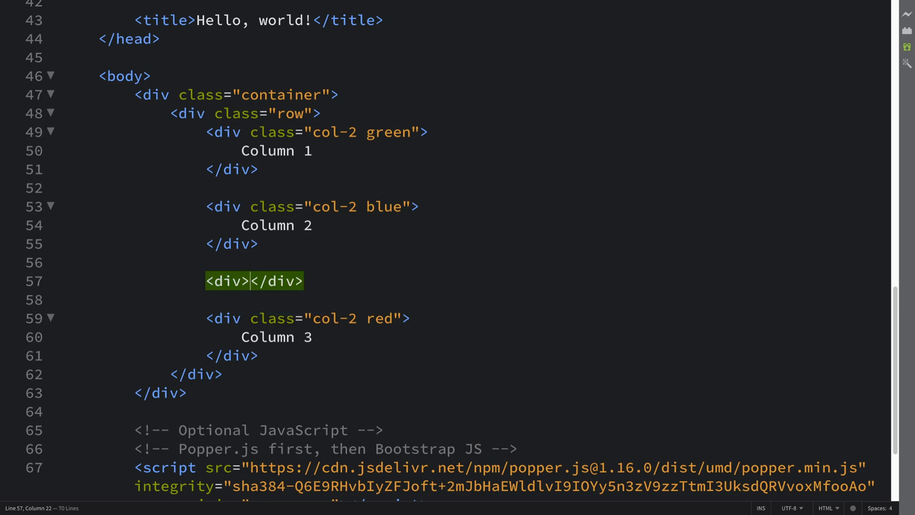
Give the blank div before Column 3 the attribute class="w-100"
type("class=\"")
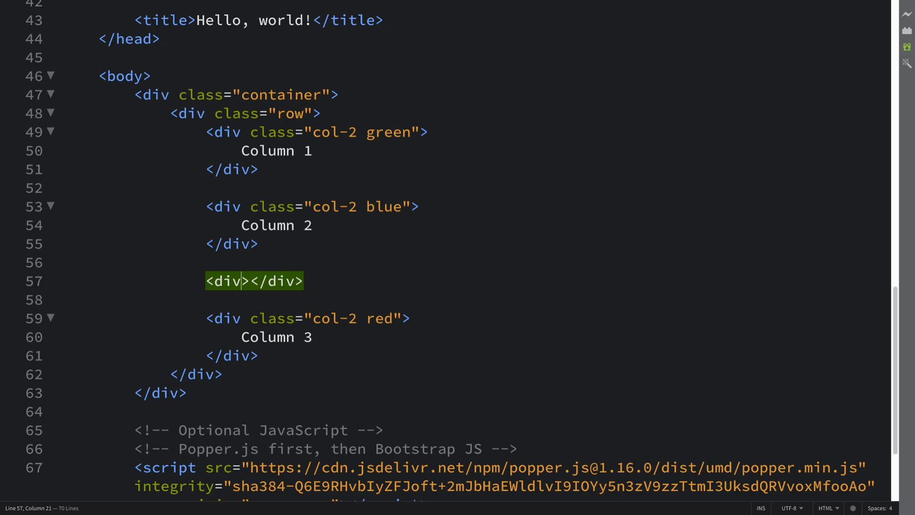
type("class")
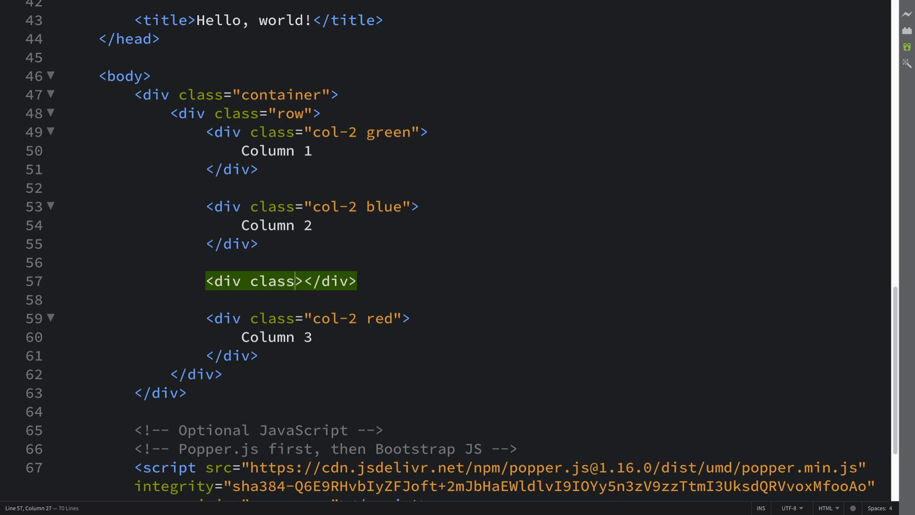
type("=\"w\"")
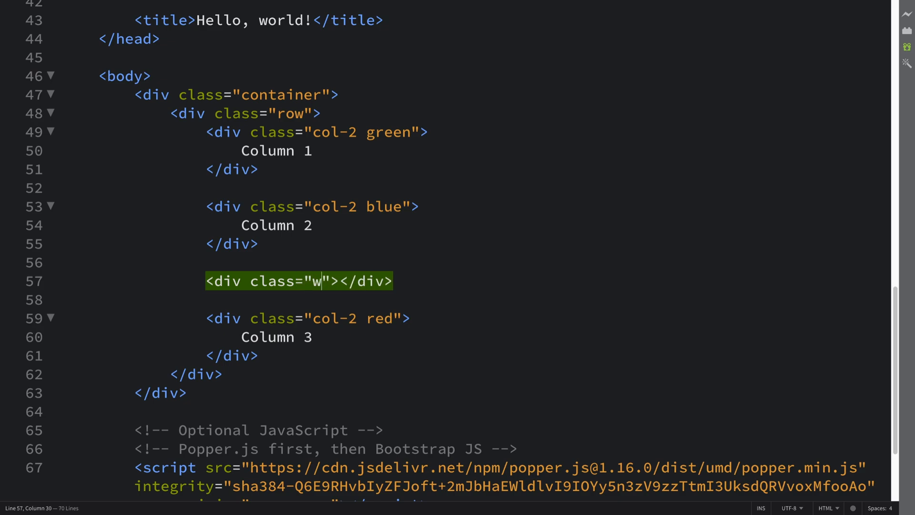
type("-100")
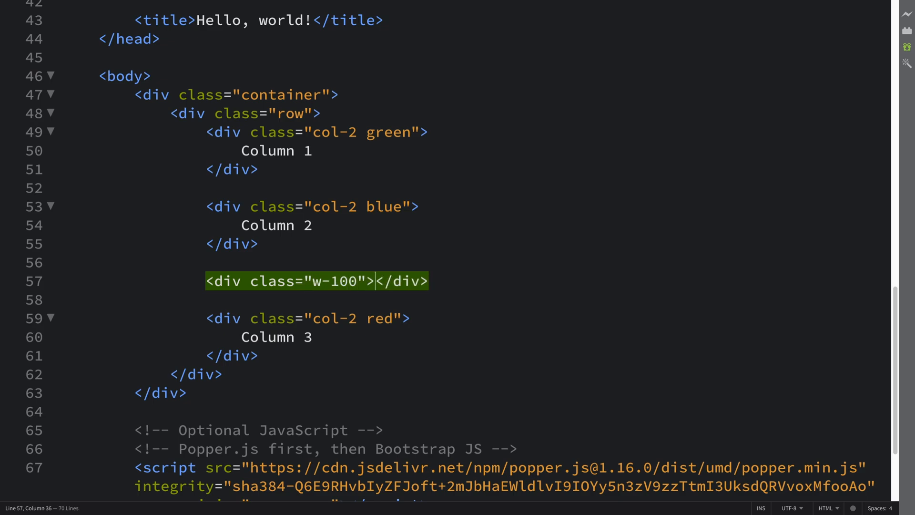